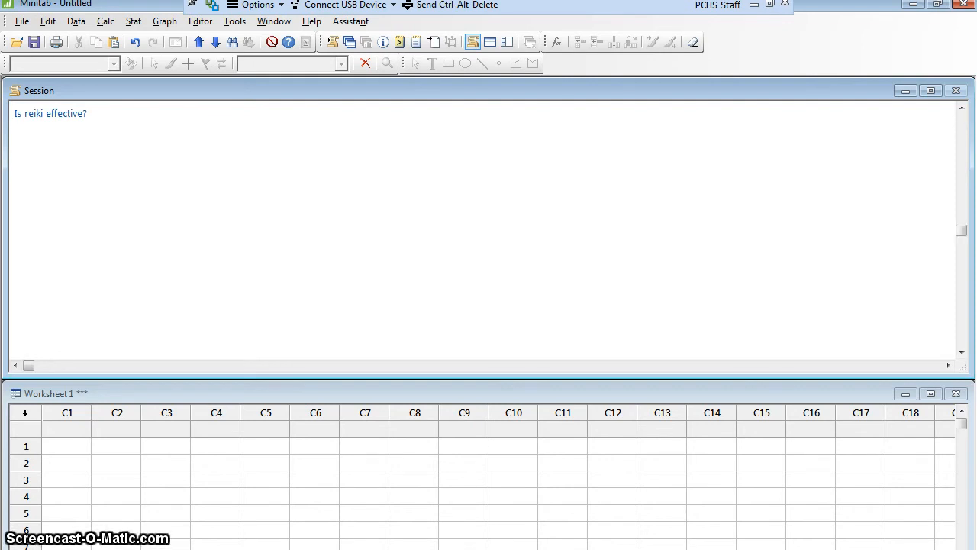
Step: Type session notes defining the Control and Test groups of post op patients, and start the pain-rating line
text(Control Gro)
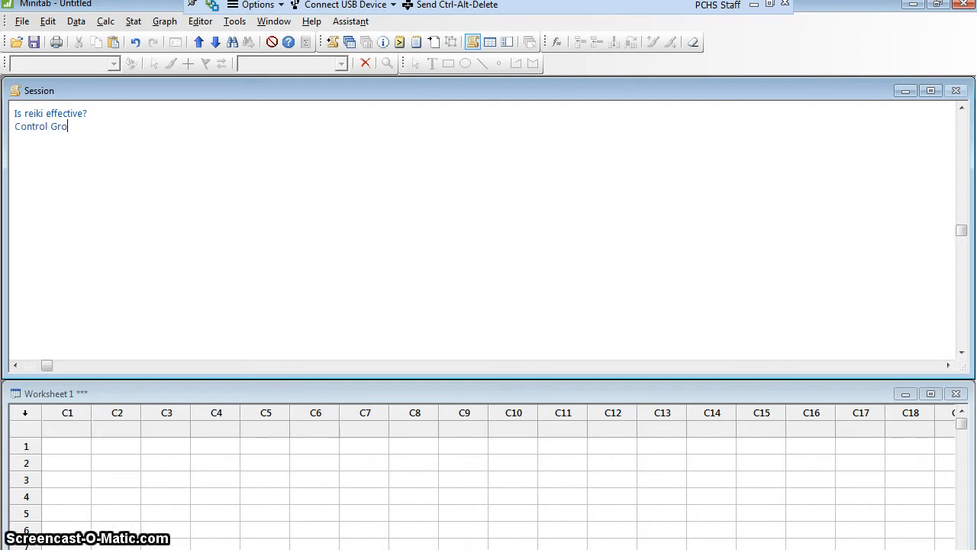
text(up: post)
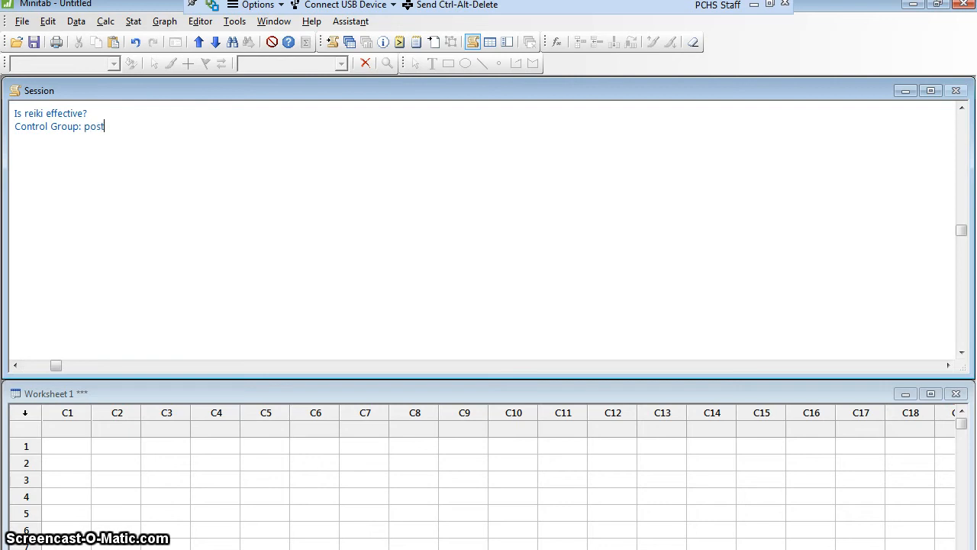
text(op patients who do not re)
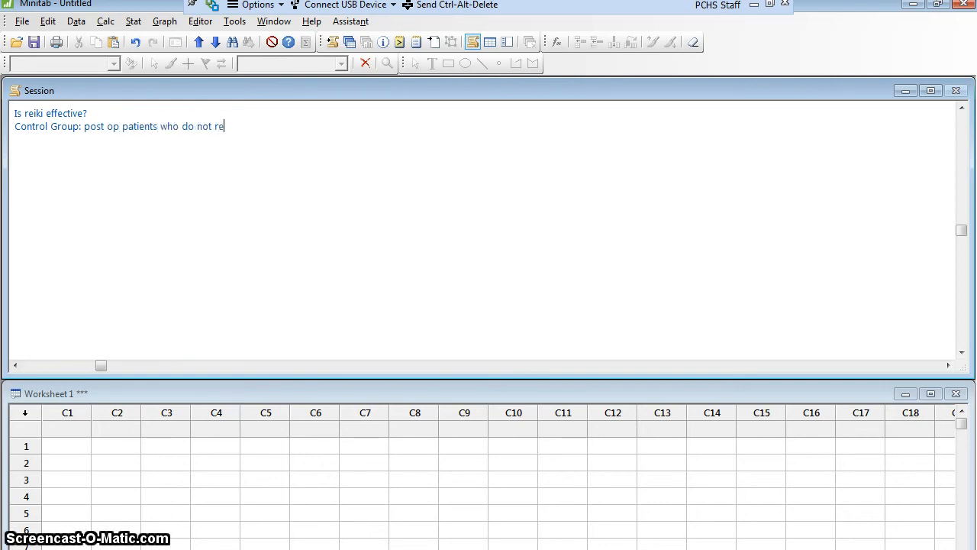
text(ceive Re)
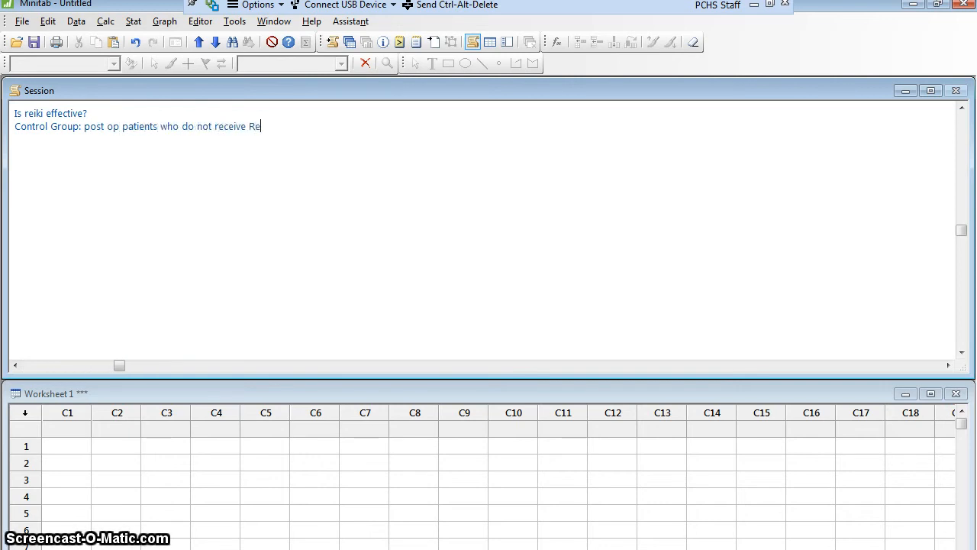
text(iki)
text(Test Group:)
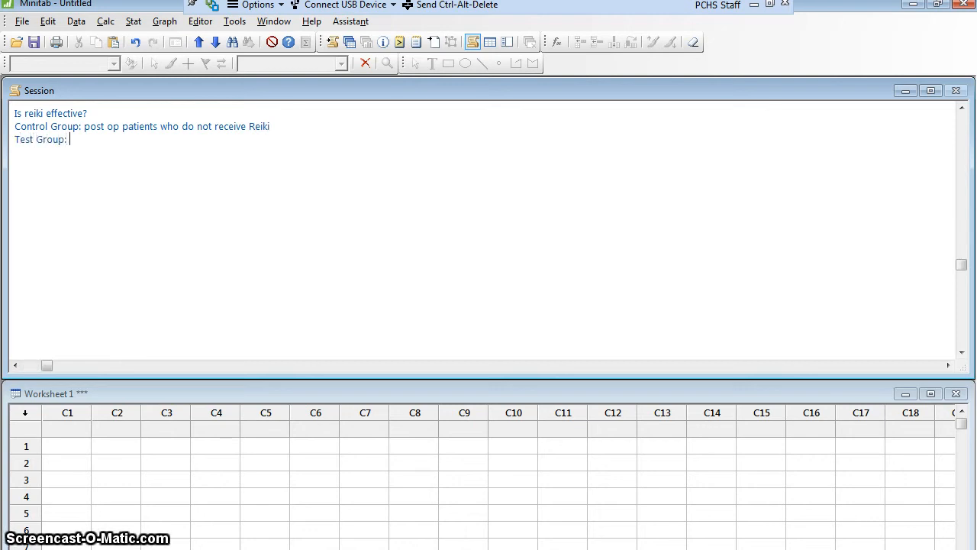
text(post op patient)
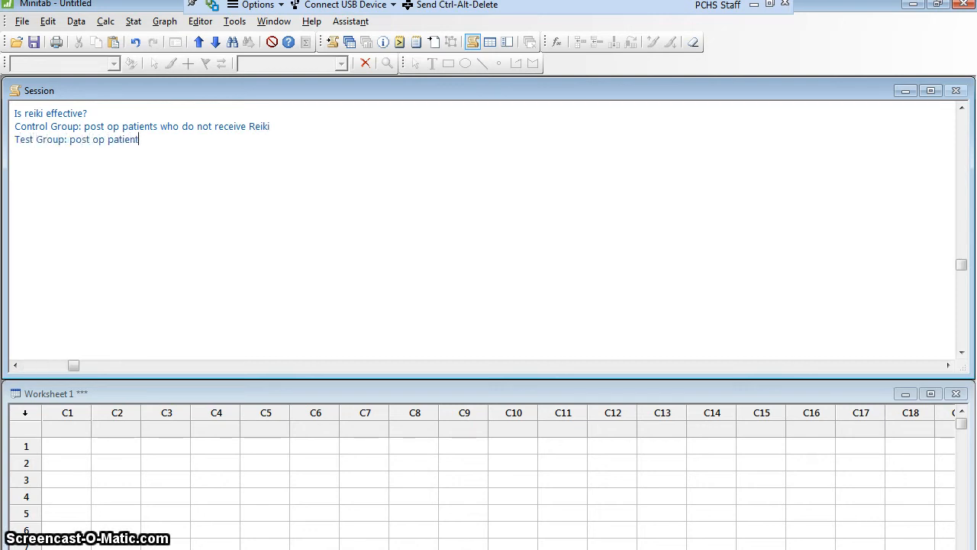
text(s who do rec)
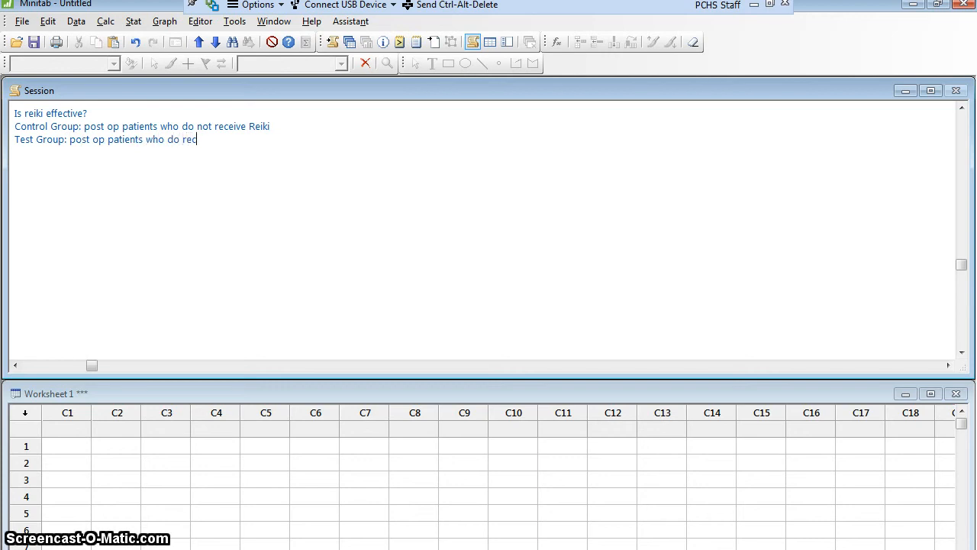
text(eive Reiki)
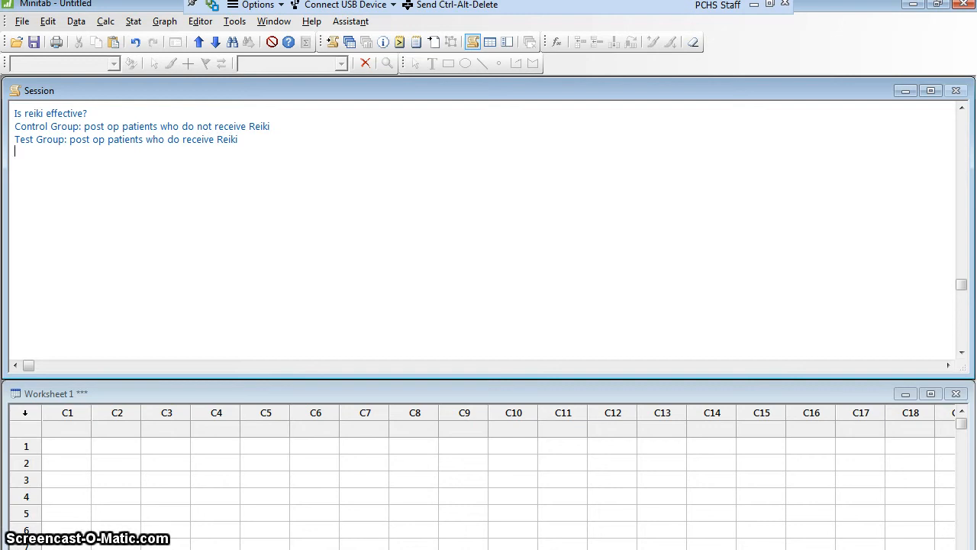
text(rate pain on)
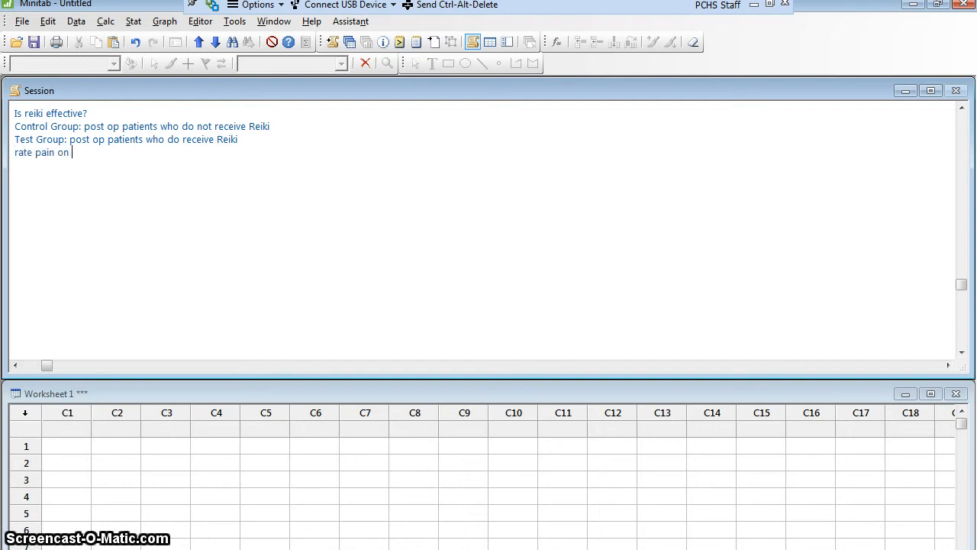
text(a scale of 1 to 10.)
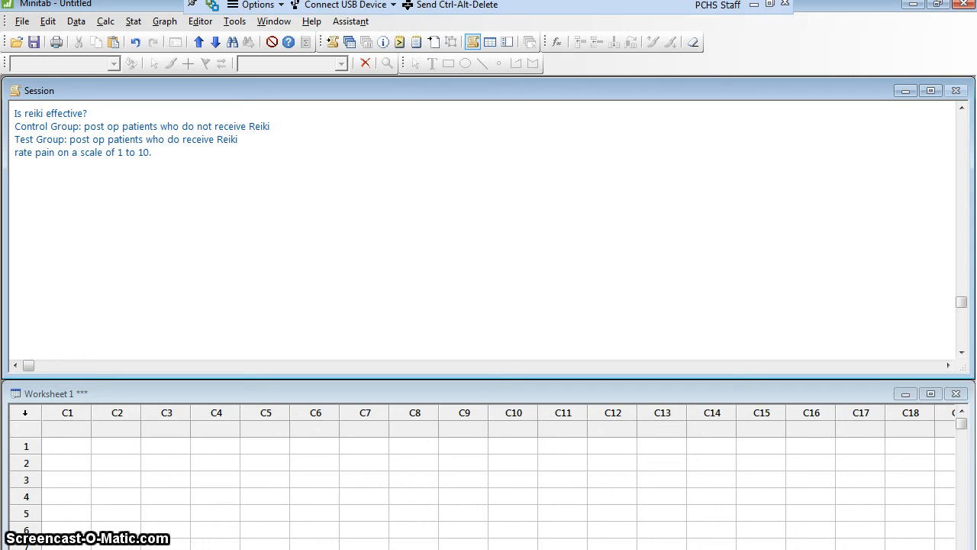
Step: Complete the session note that pain is rated on a scale of 1 to 10
click(15, 174)
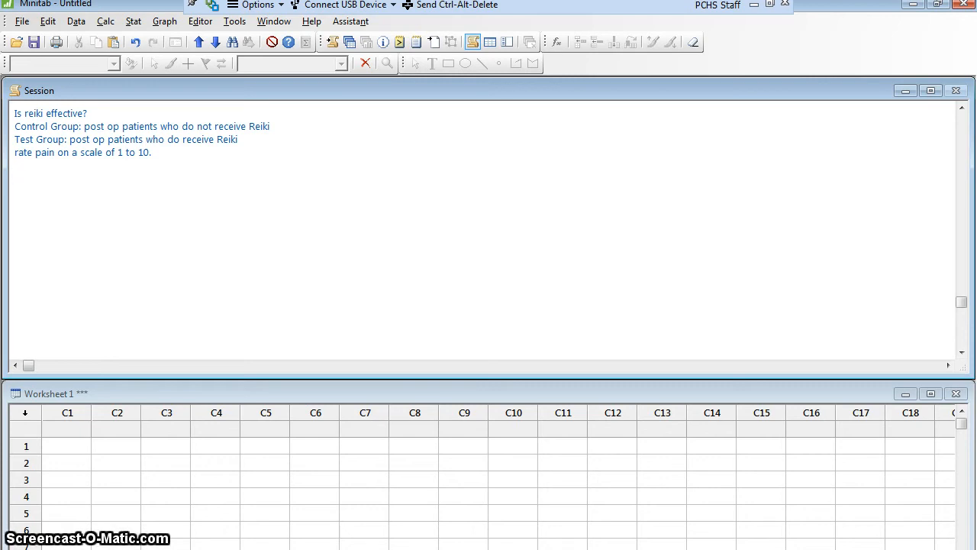
Step: Type the hypotheses 'H1: mean Test < mean Control' and 'H0: mean Test = mean Control'
text(H1:)
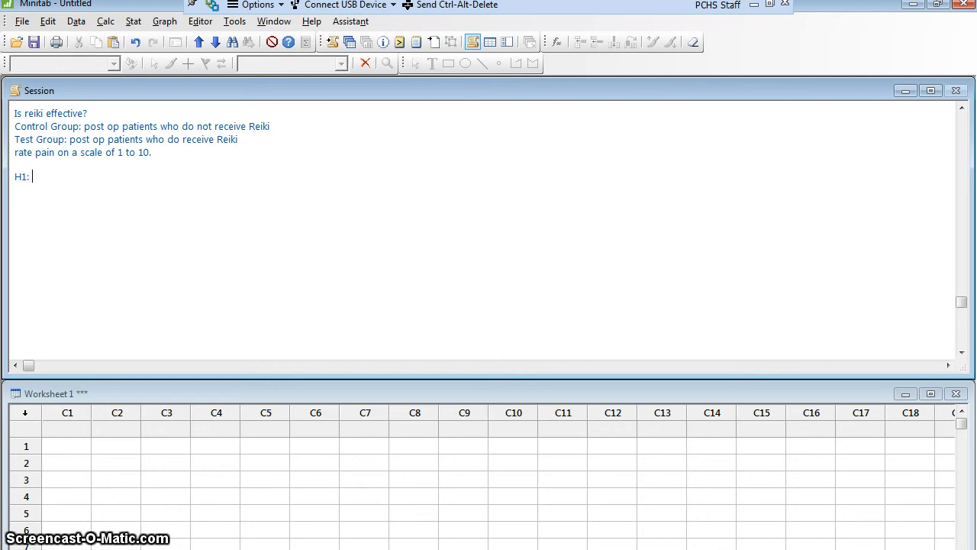
text(mean Test < mean)
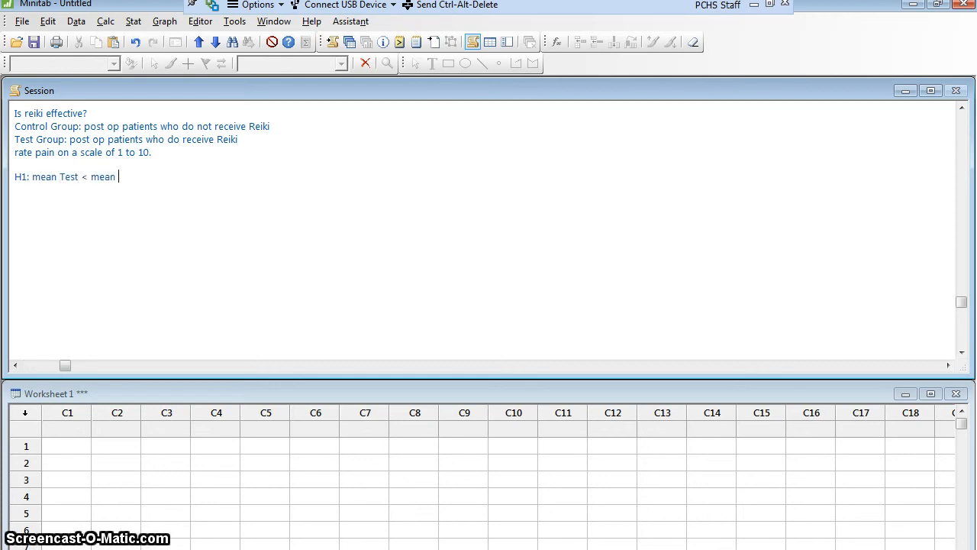
text(Cont)
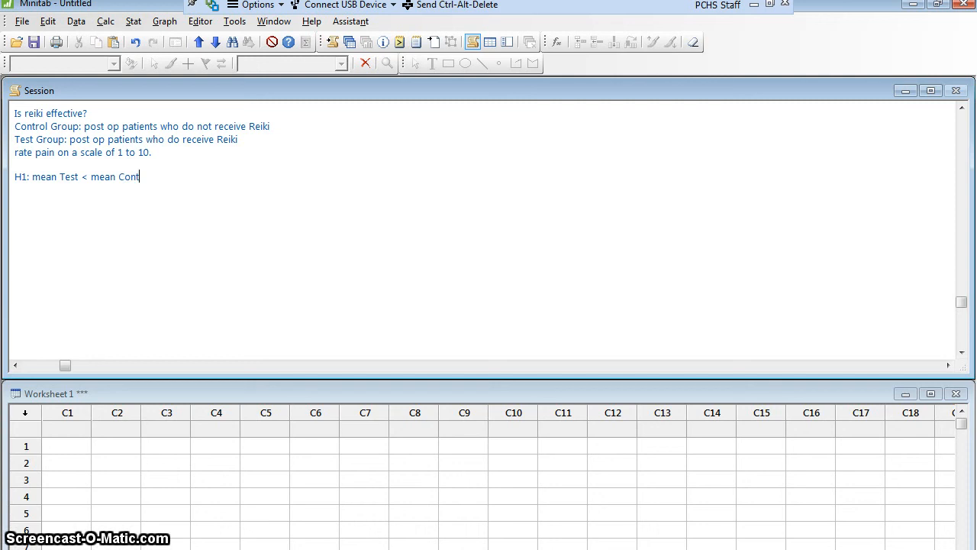
text(rol)
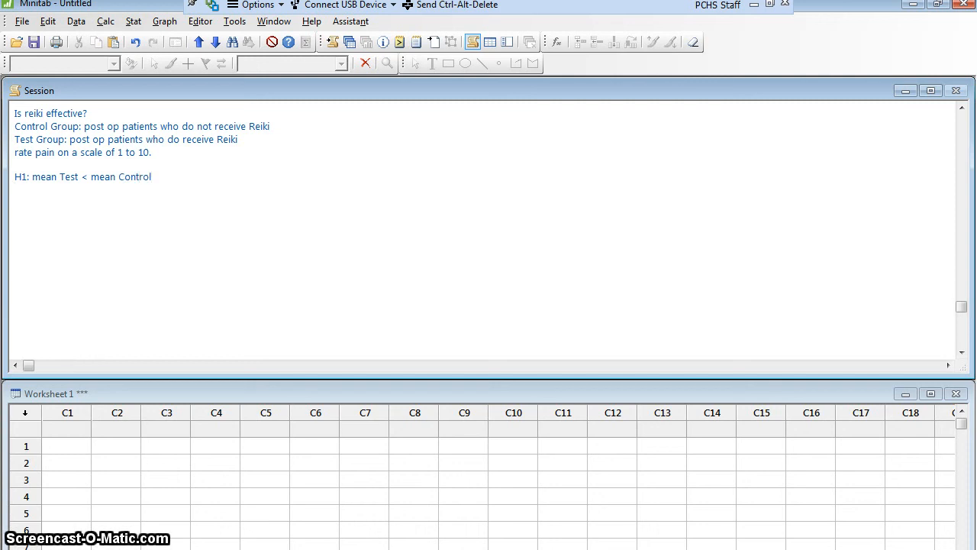
text(H0:)
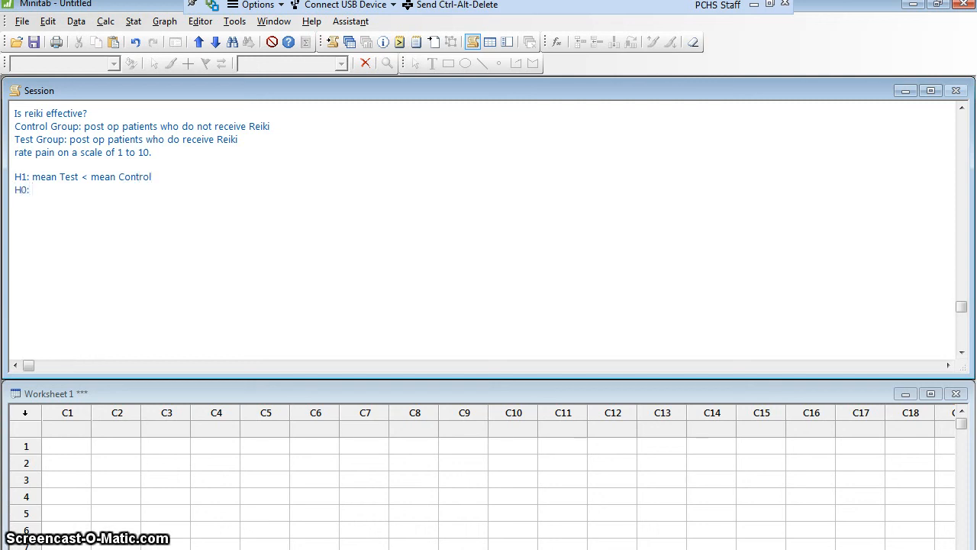
text(mean)
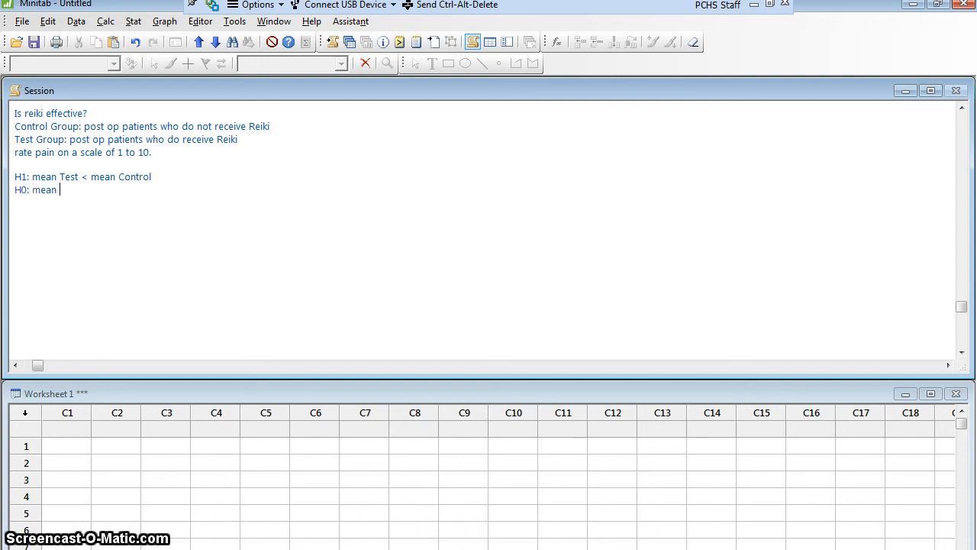
text(Test = mean)
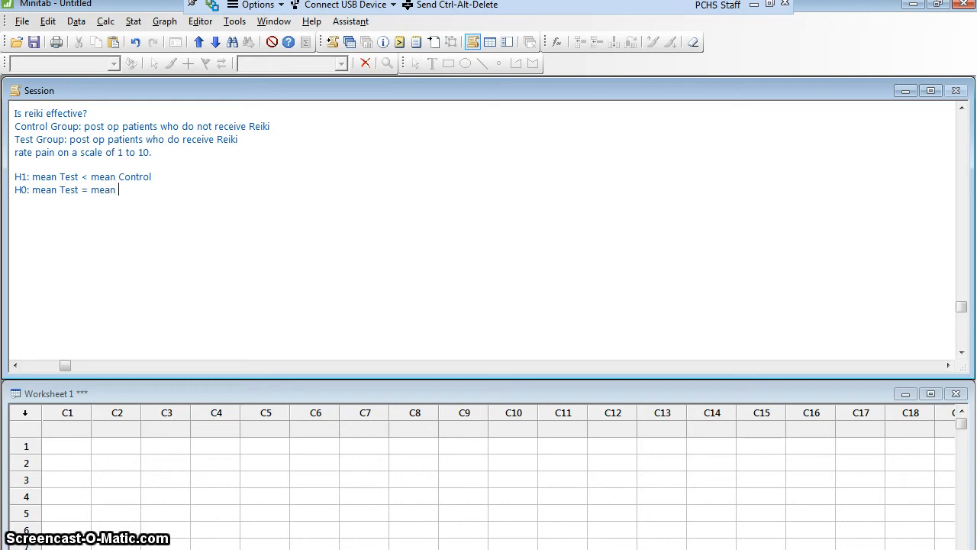
text(C)
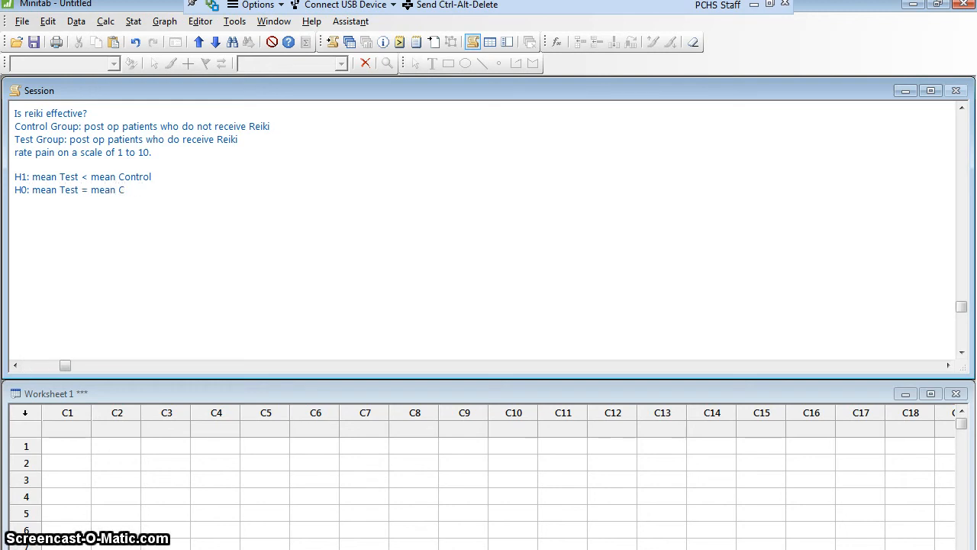
text(ontrol)
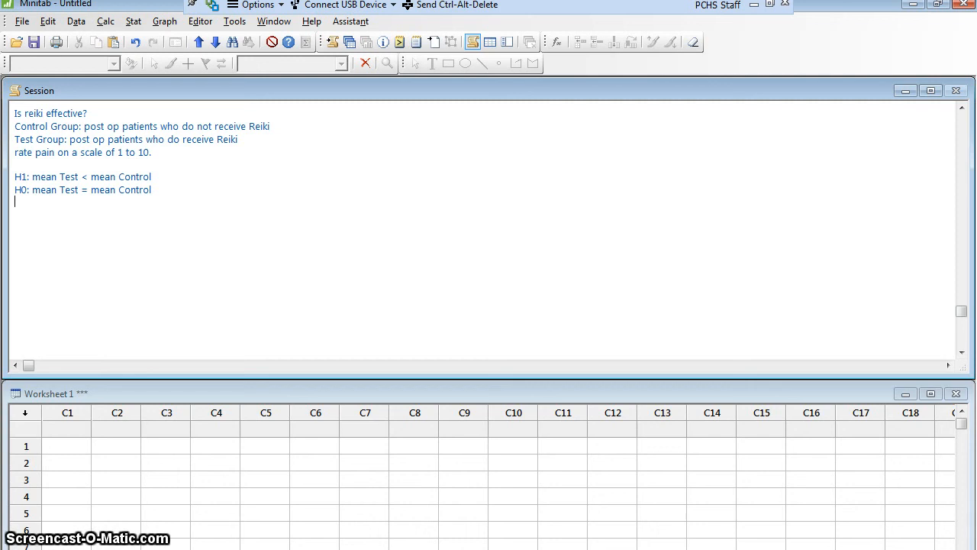
Step: Note 95% confidence and 80% power for a difference of 1 or more
text(95% c)
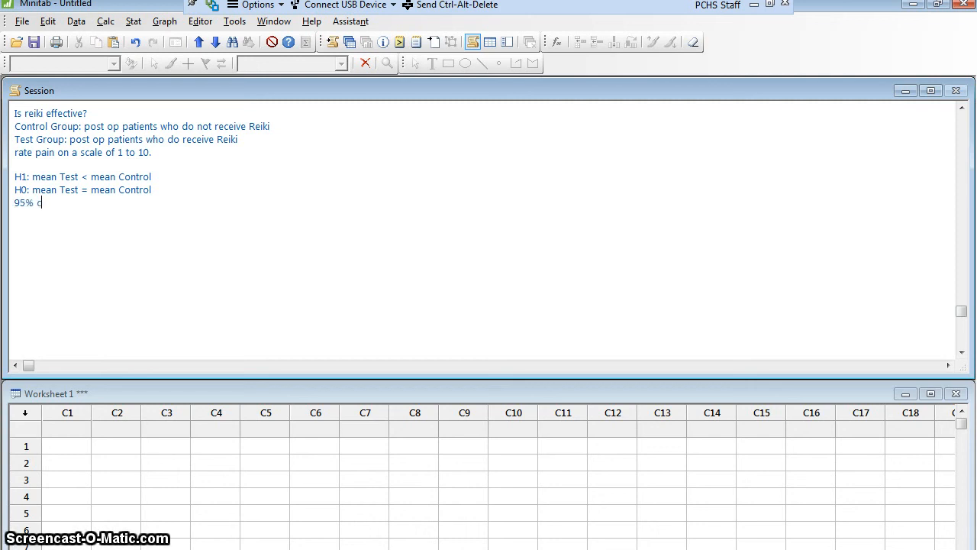
text(onfidence)
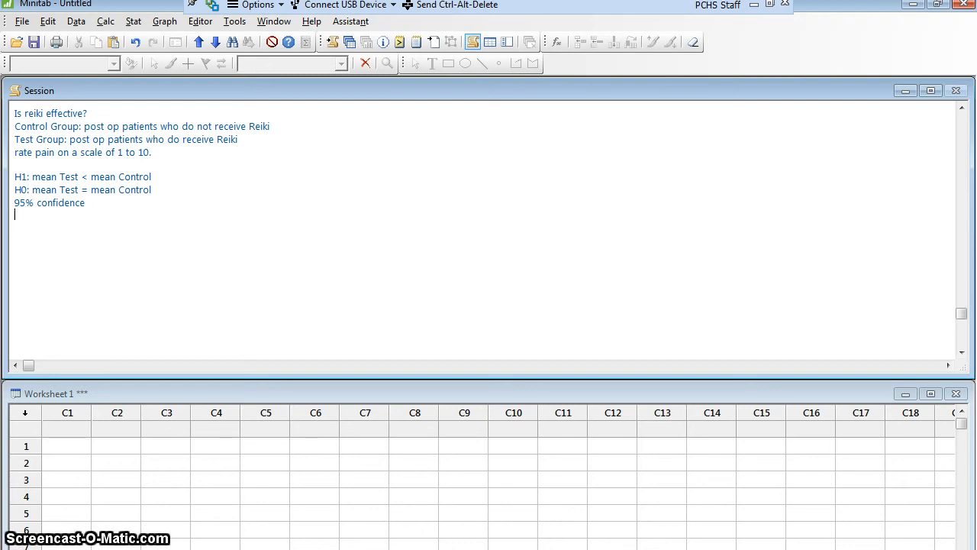
text(80% power)
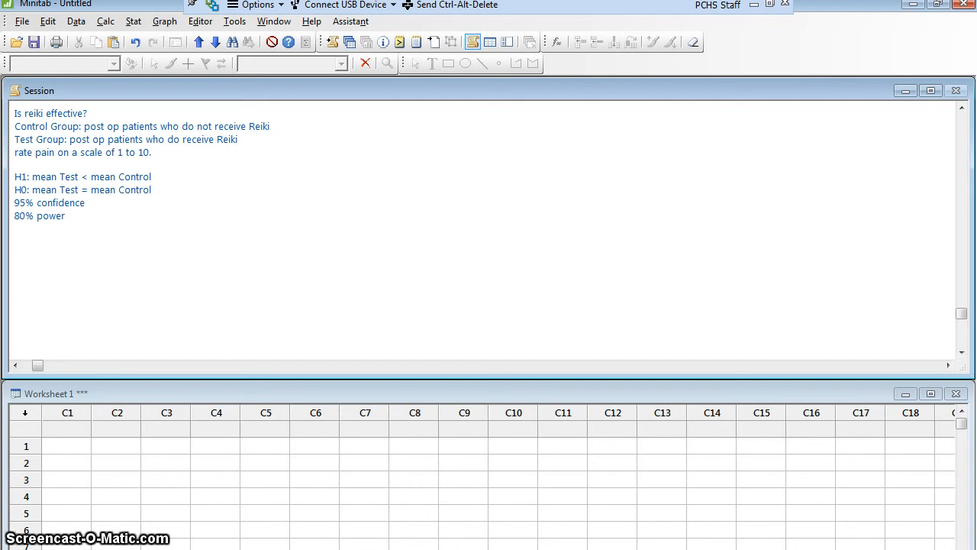
text(for a d)
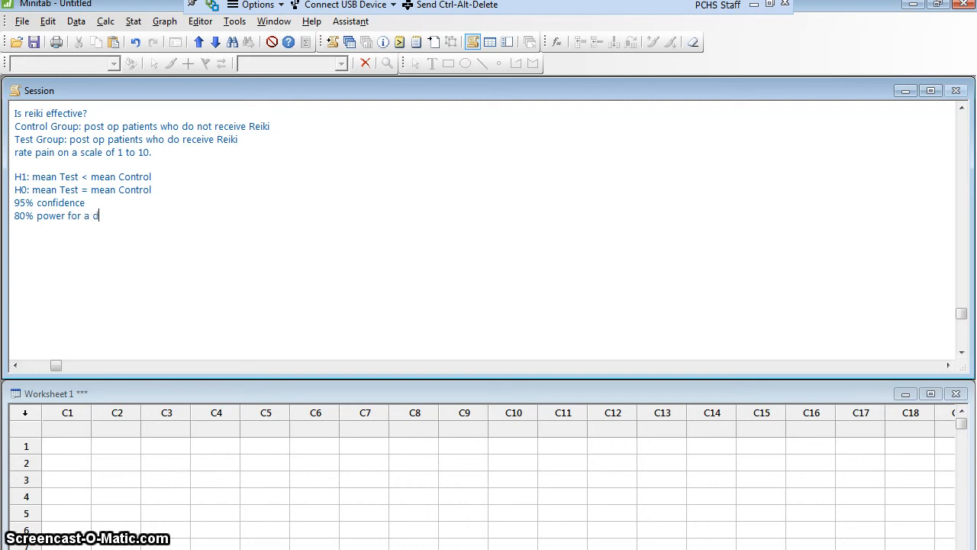
text(ifference of 1)
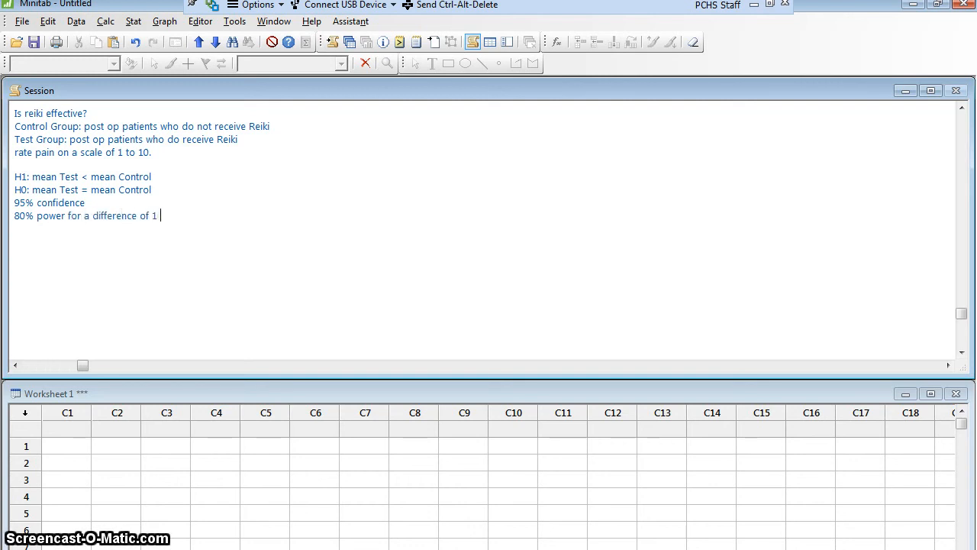
text(or more.)
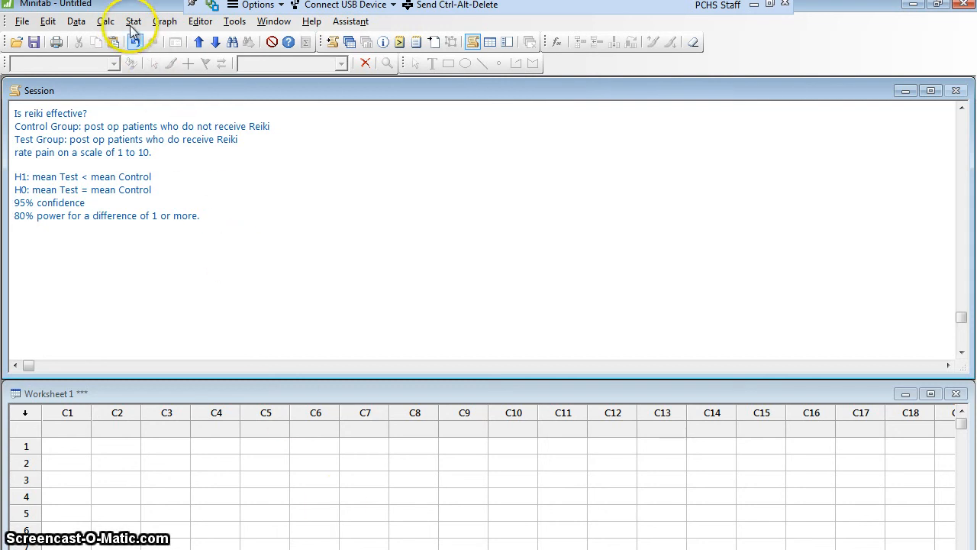
Step: Open Stat > Power and Sample Size > 2-Sample t
click(133, 20)
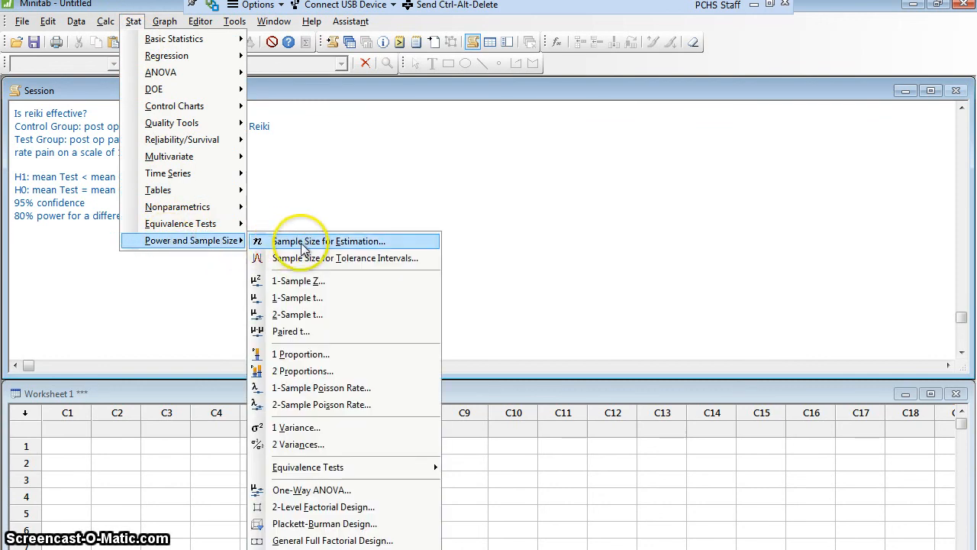
mouse_move(302, 240)
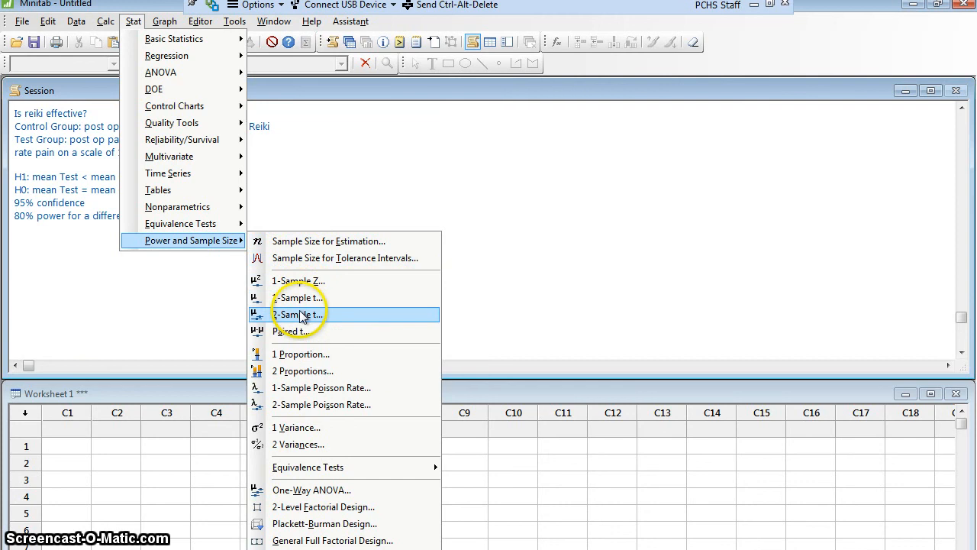
click(298, 314)
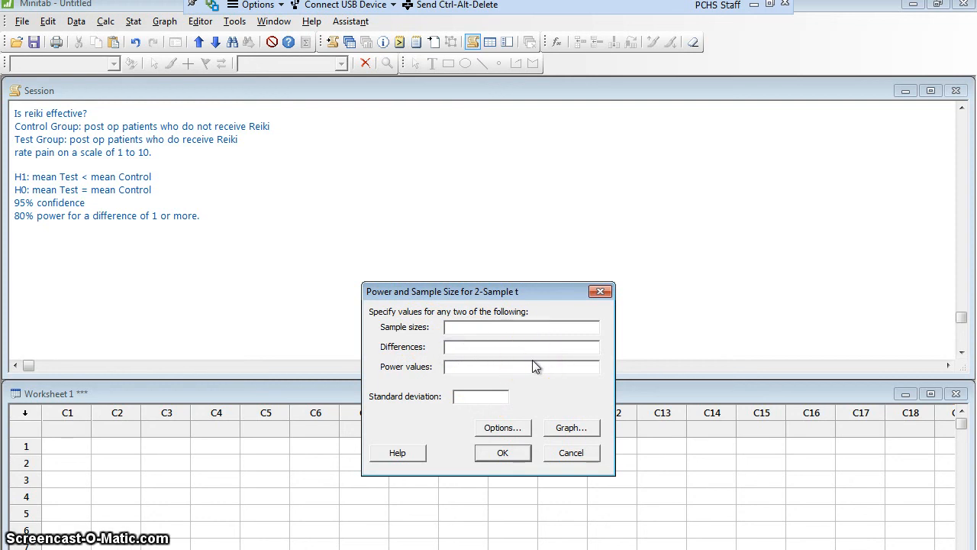
Step: Enter difference -1, power 0.8 and standard deviation 2.25, and open Options
click(522, 345)
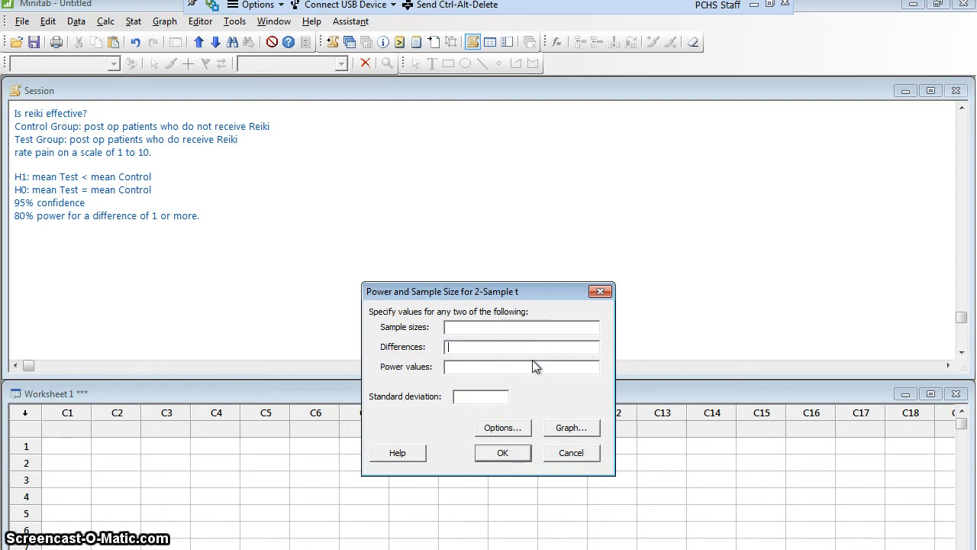
text(-1)
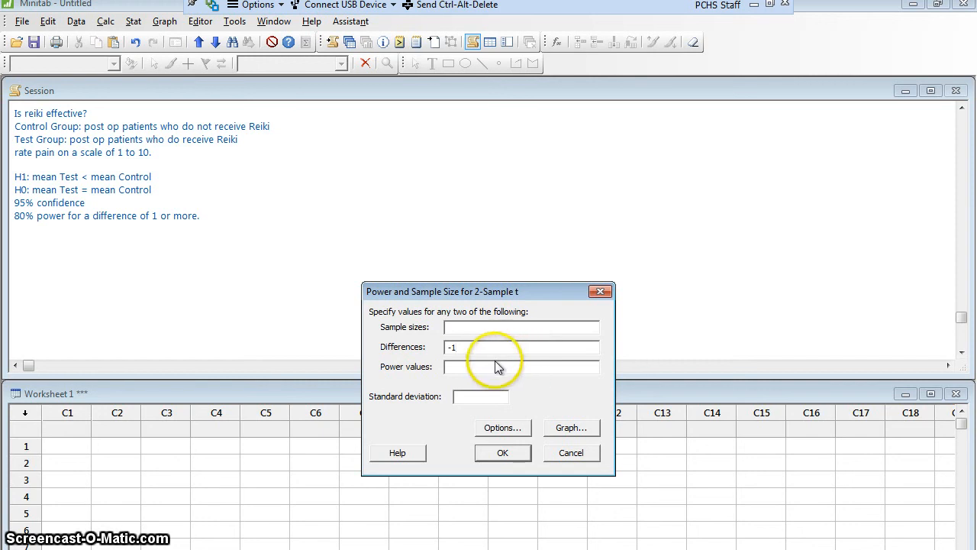
text(0)
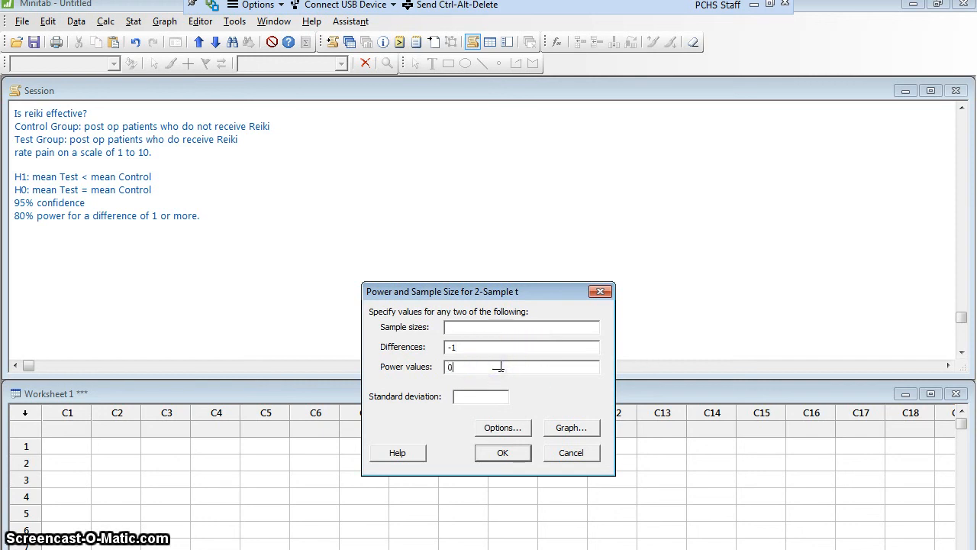
text(.8)
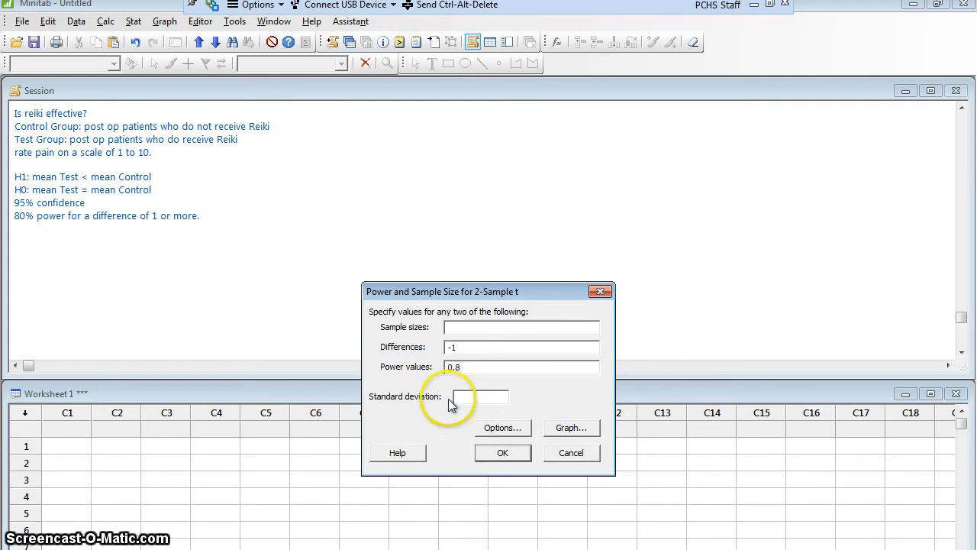
text(2.4)
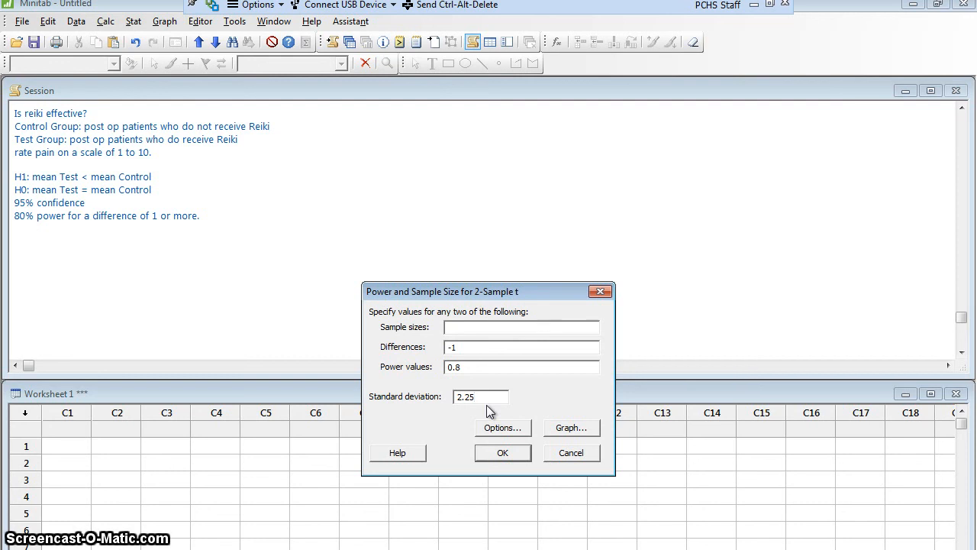
click(502, 428)
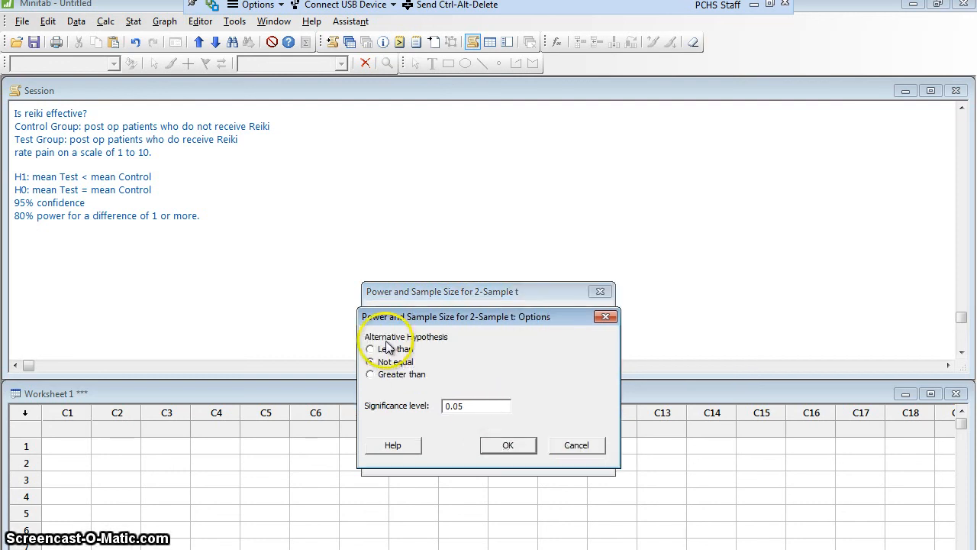
Step: Set the alternative hypothesis to Less than and confirm the options
click(369, 349)
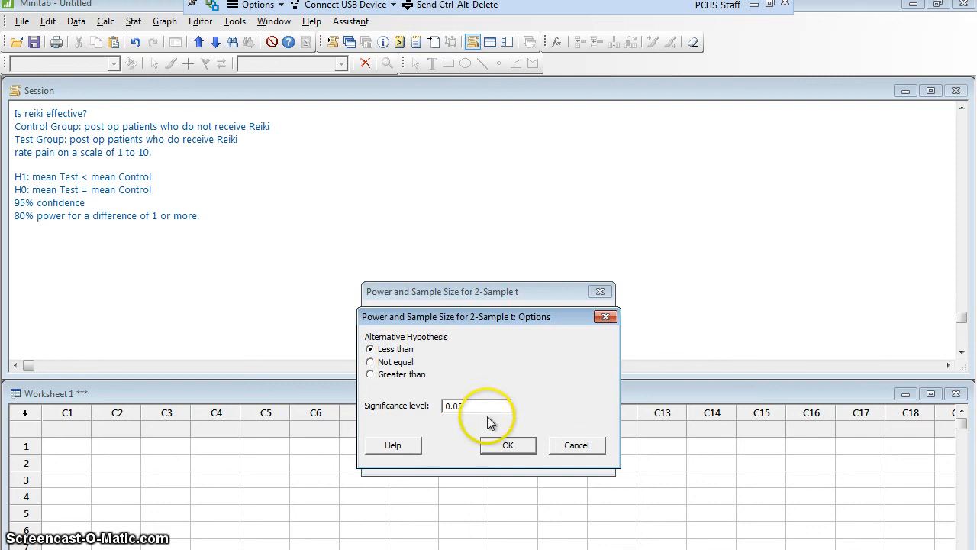
click(507, 445)
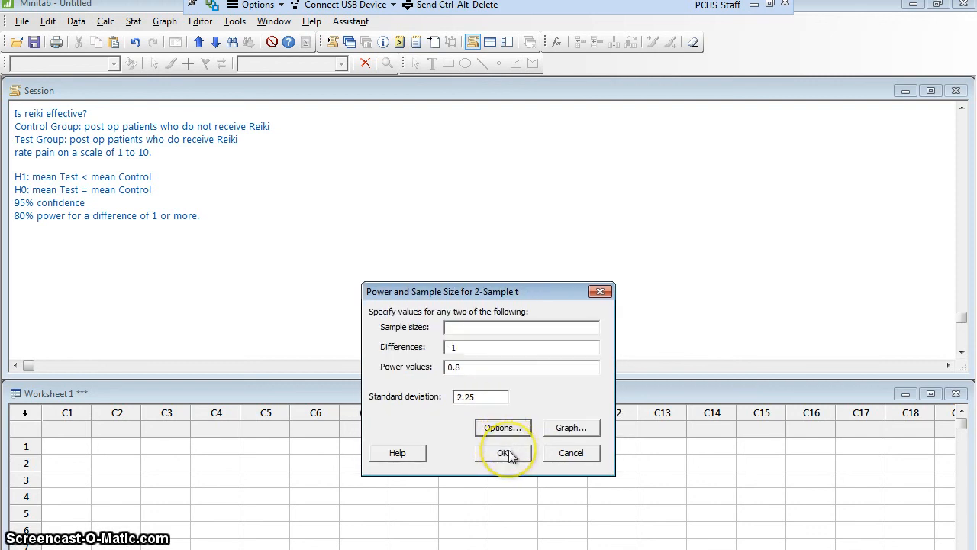
Step: Run the 2-sample t power analysis, giving a power curve with sample size 64
click(502, 452)
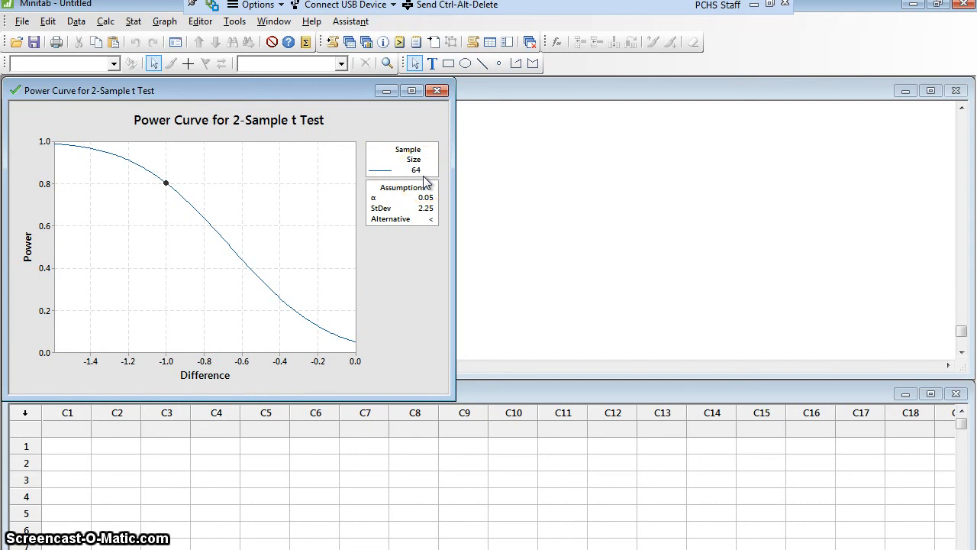
mouse_move(419, 197)
text(I need)
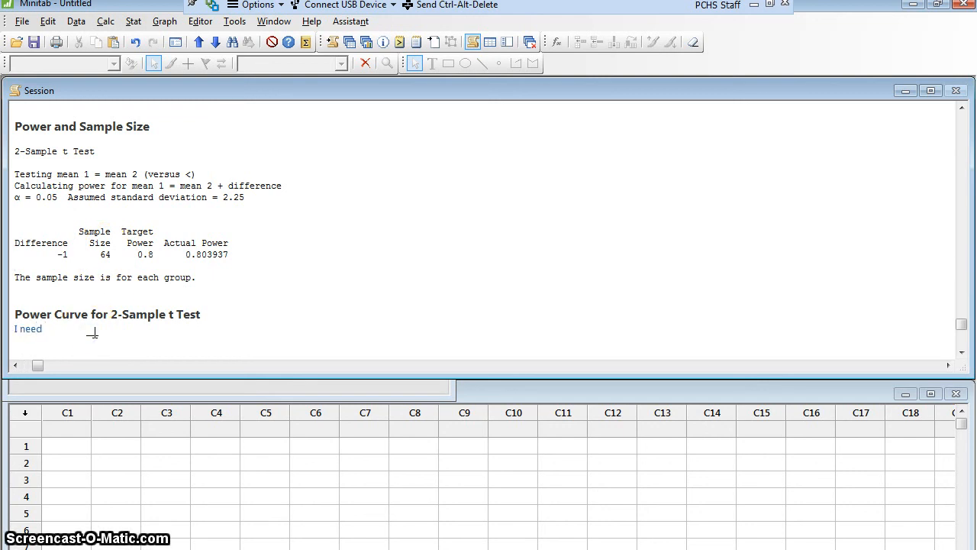
Step: Note that 64 people must receive Reiki and 64 must not
text(64 people to r)
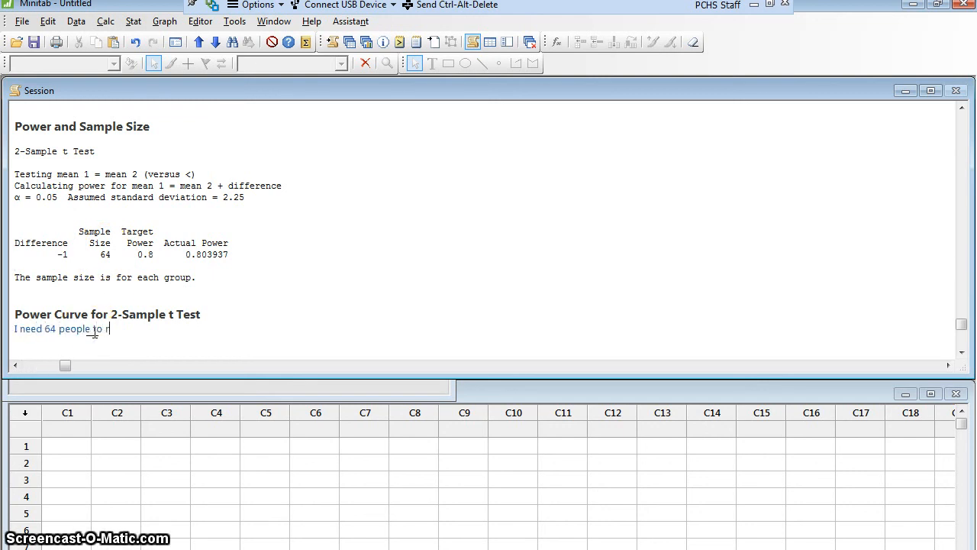
text(eceive Ri)
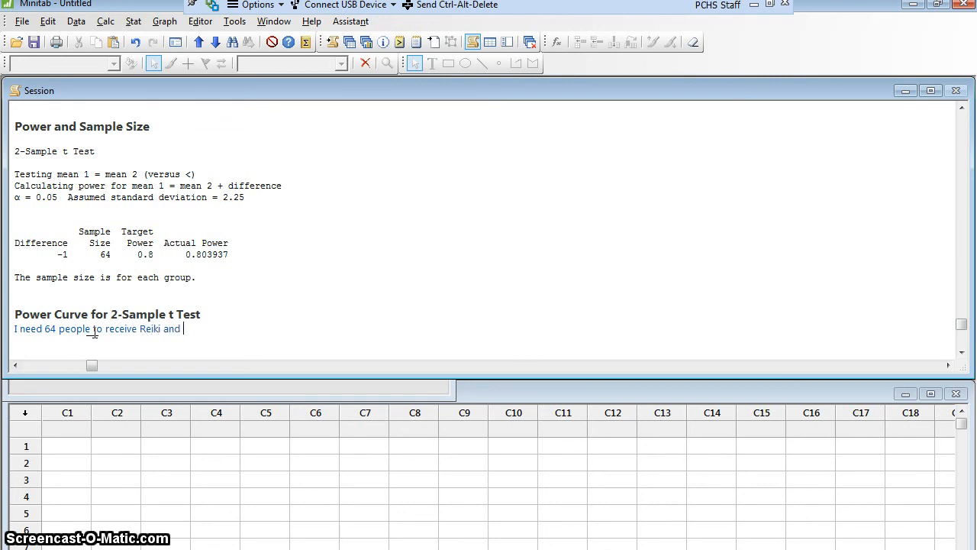
text(64 people who don't receive)
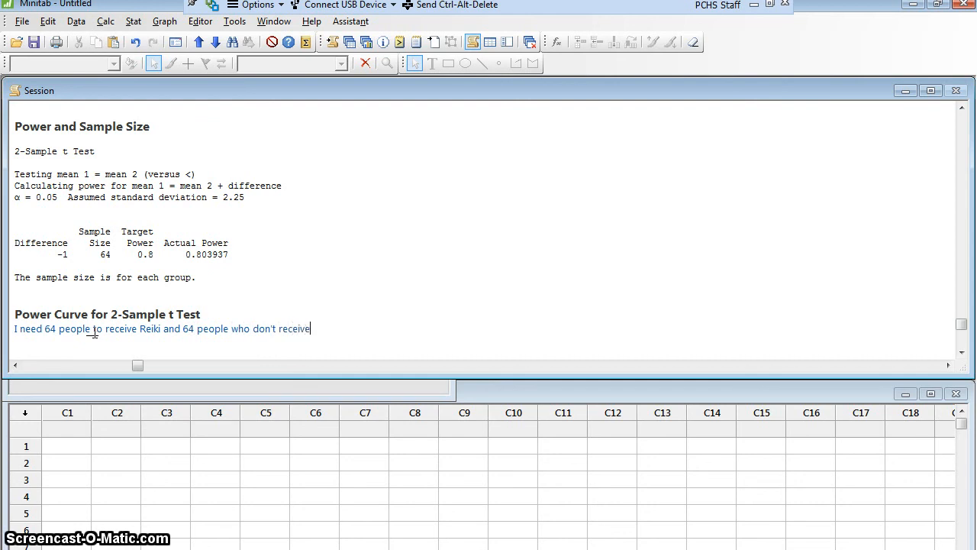
text(Reiki.)
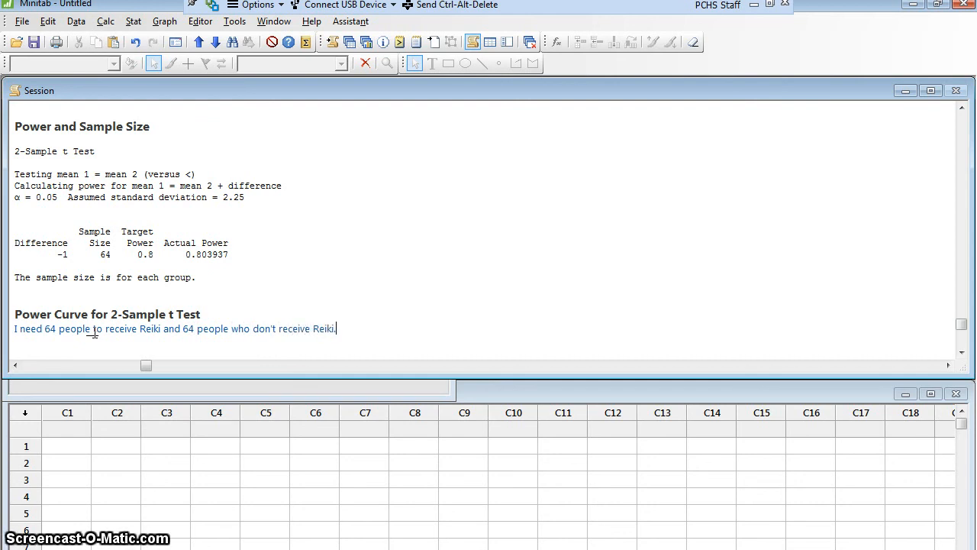